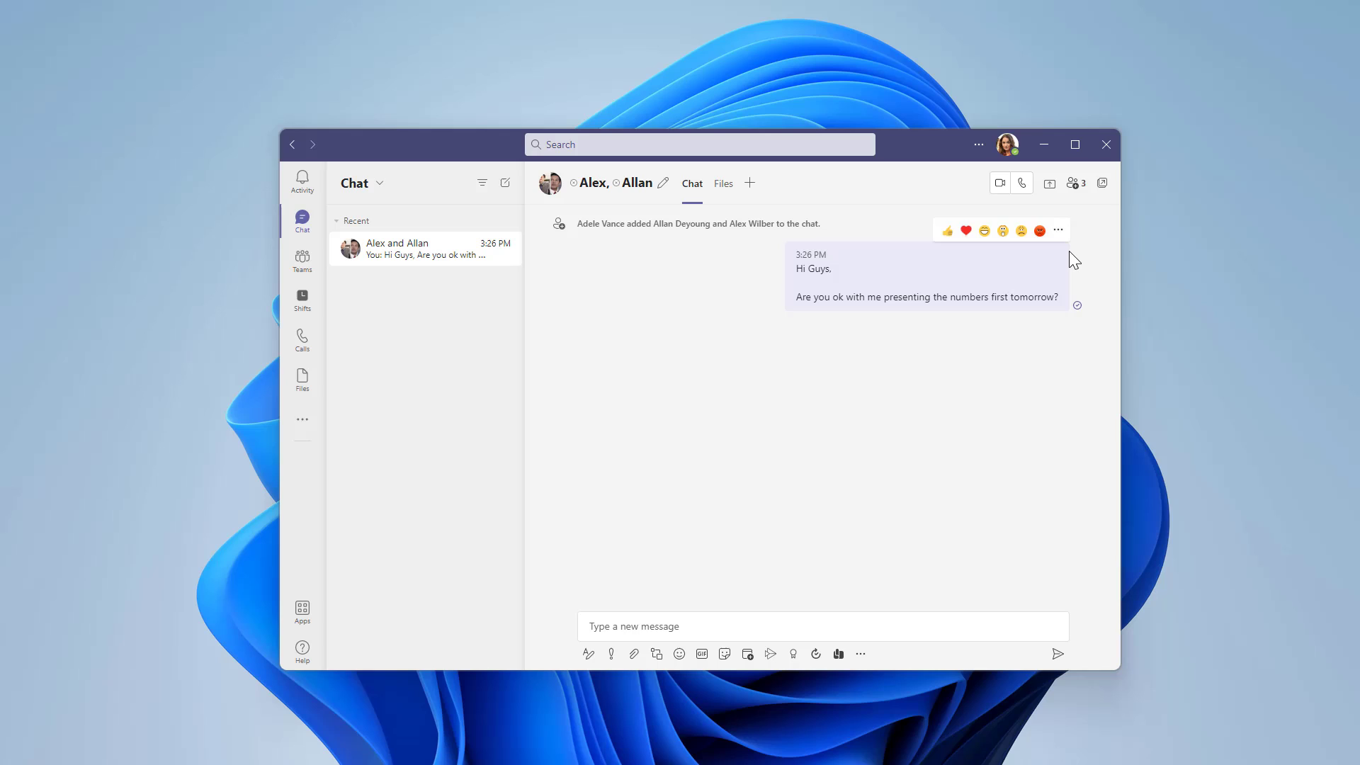
mouse_move(1057, 238)
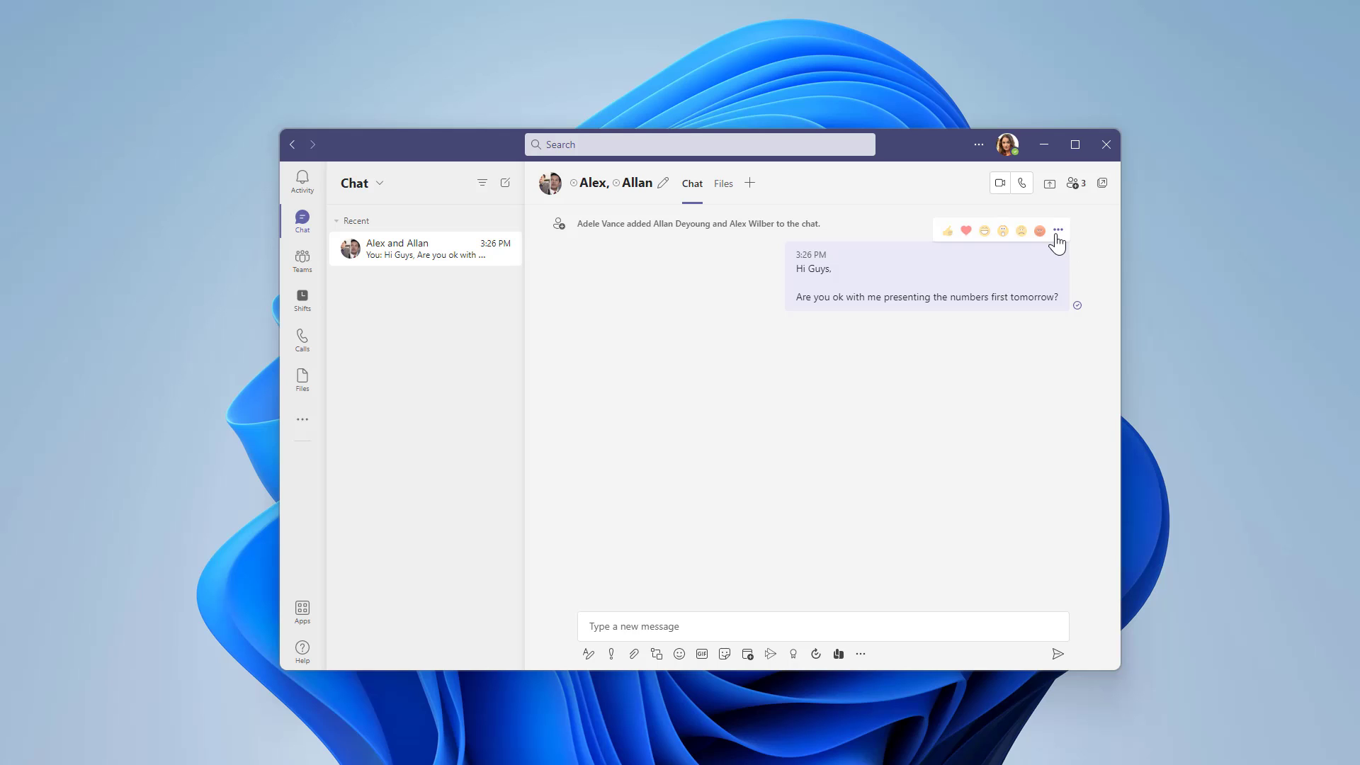
- Show the More options menu for the sent message about presenting the numbers first tomorrow
click(1056, 231)
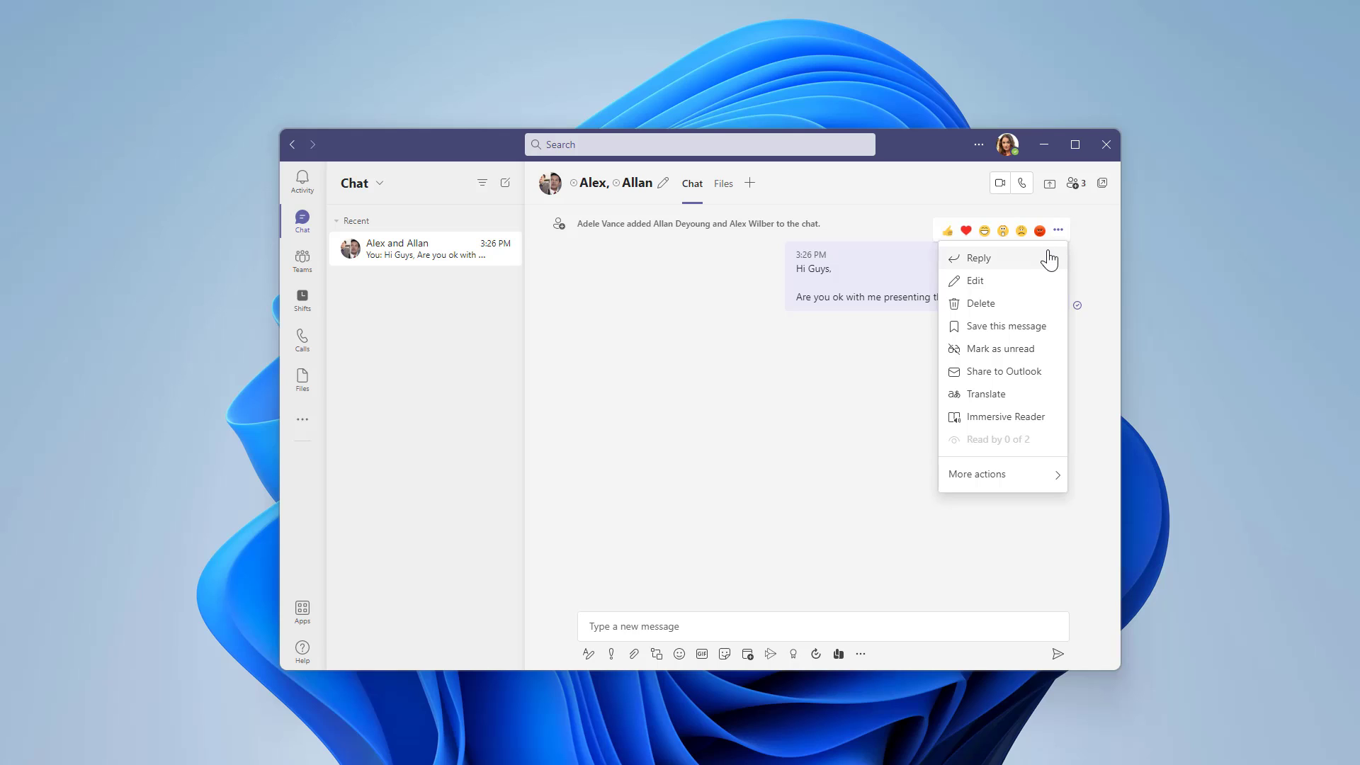
- Reply quoting the numbers-presentation message and add 'Note sure if you guys got this notification'
click(977, 258)
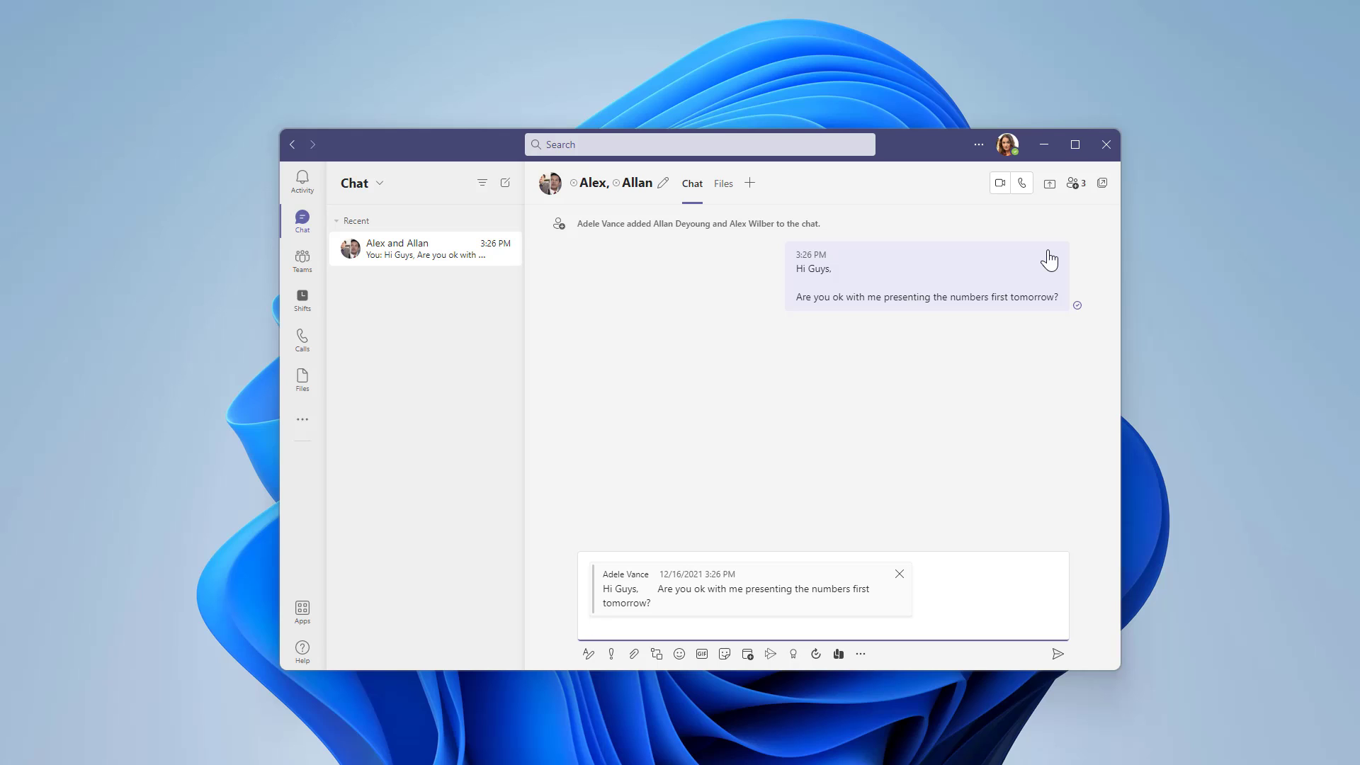
click(1057, 653)
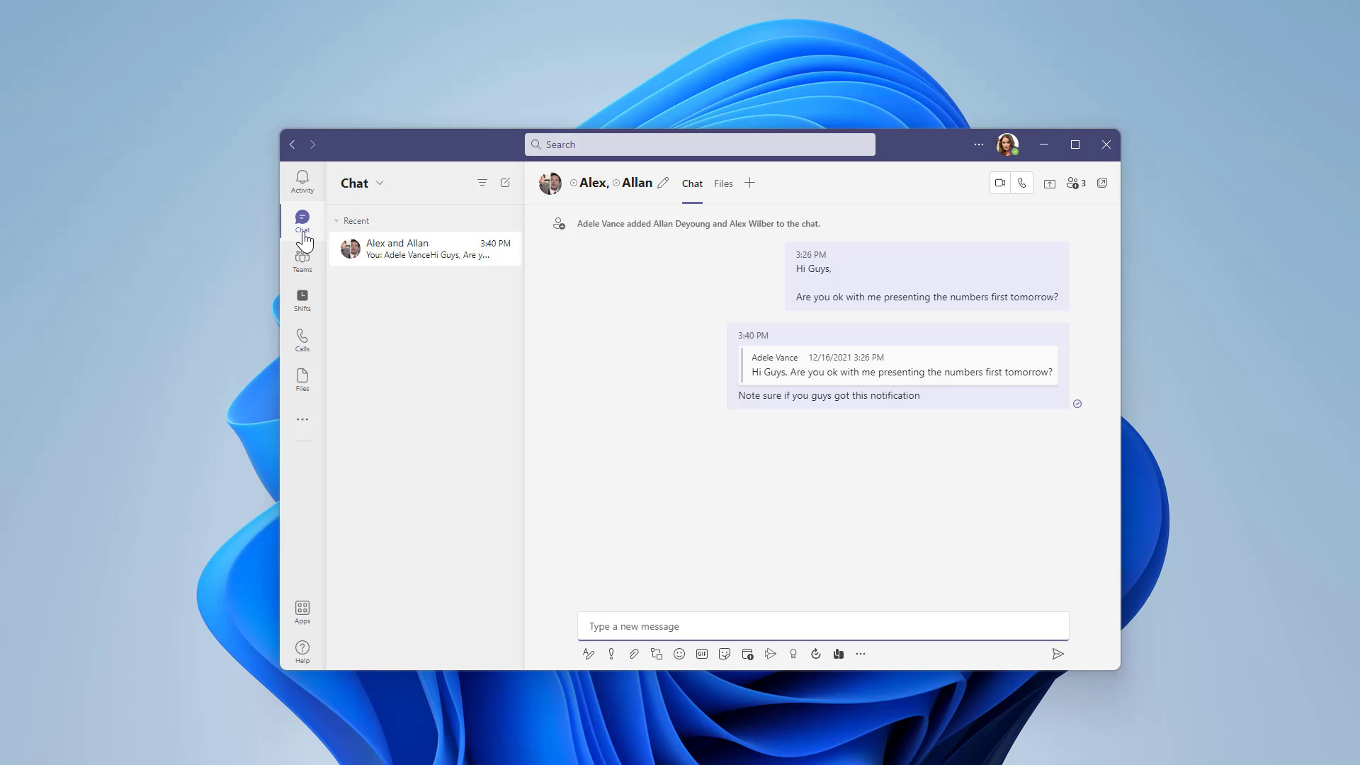
- Go to Corporate Operations > General and expand the 2 replies from Diego and Megan on the branding post
click(301, 262)
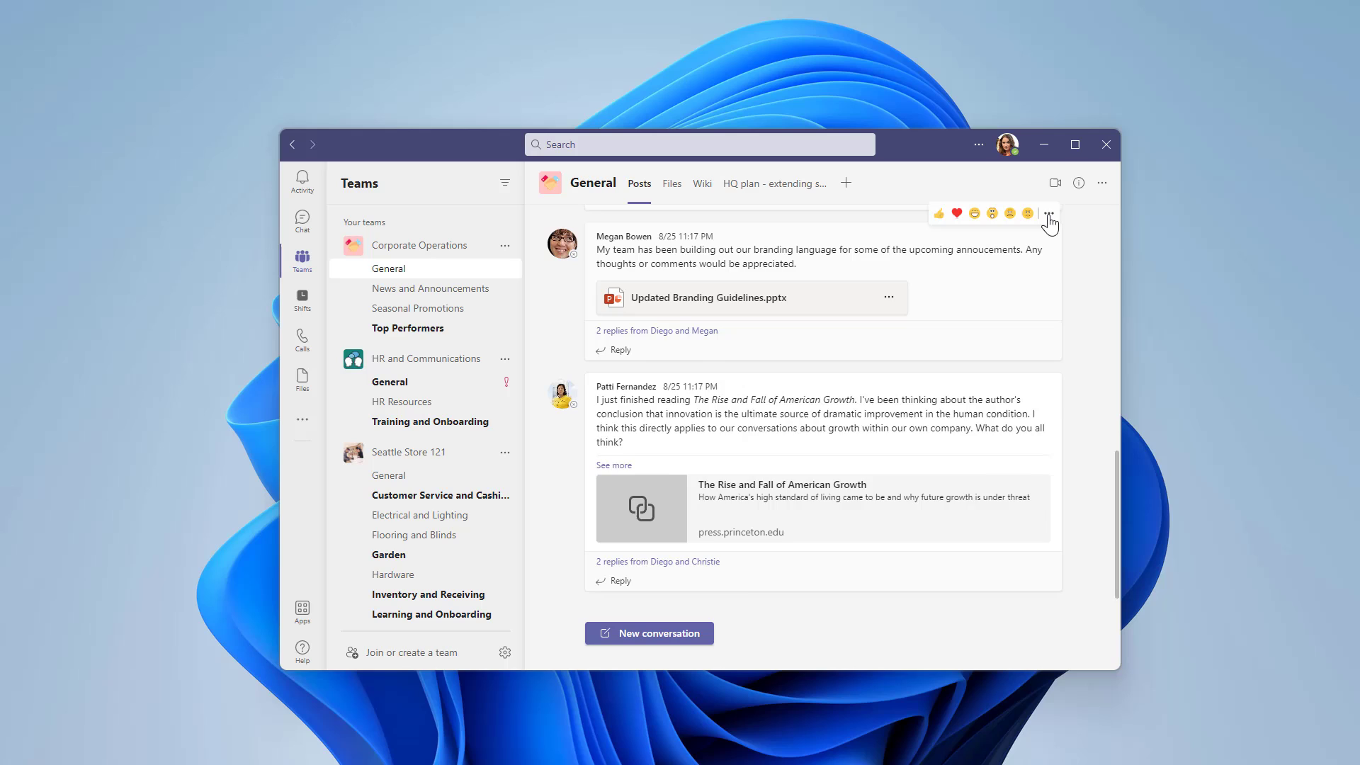
click(656, 330)
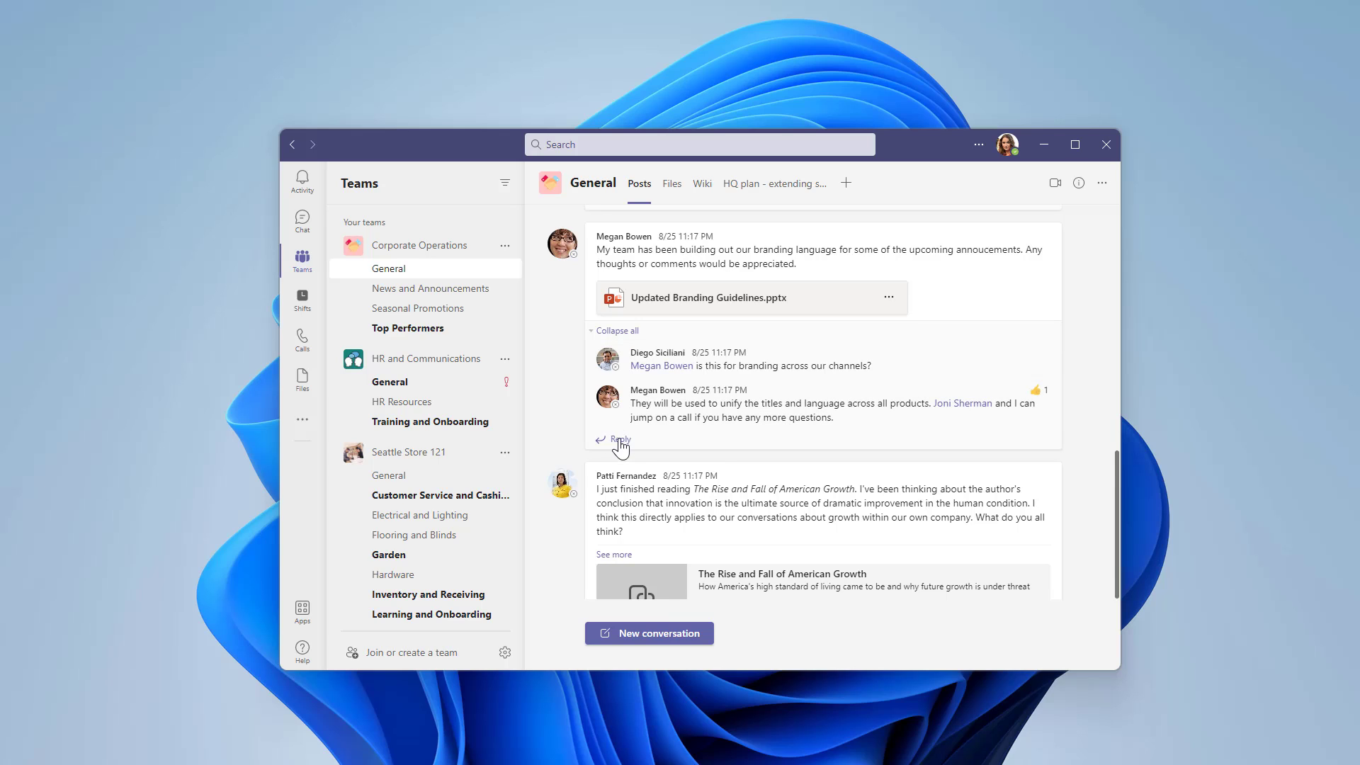
- Start a thread reply quoting Diego's branding question and begin typing 'This s' below it
click(619, 439)
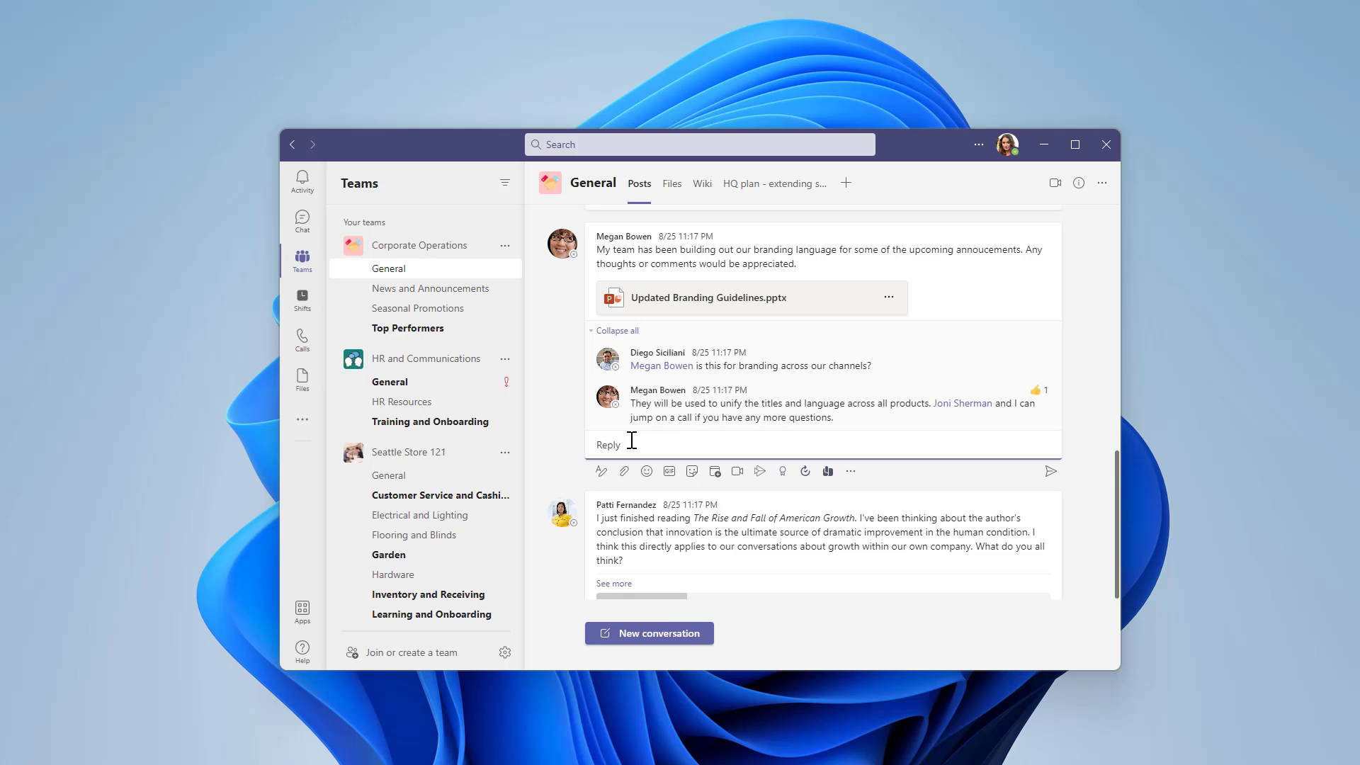
click(607, 443)
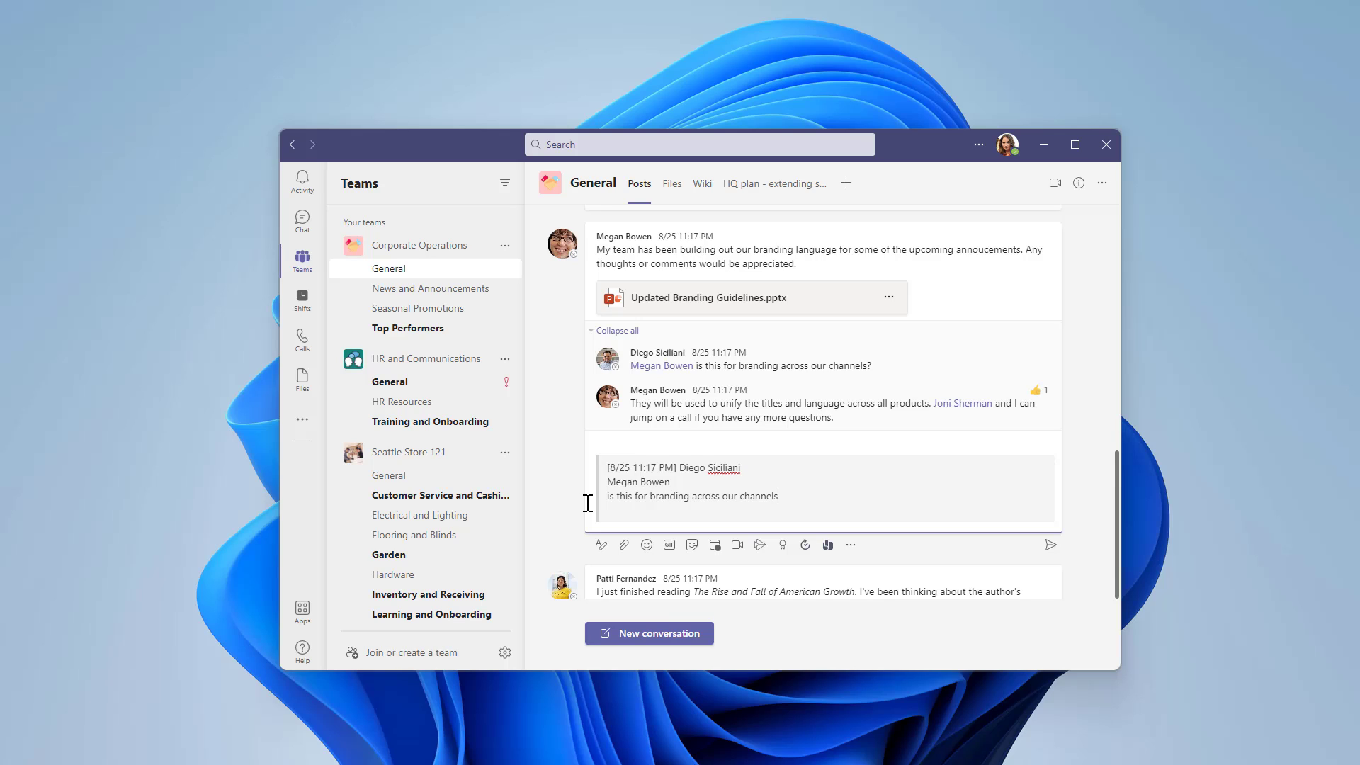
text(This s)
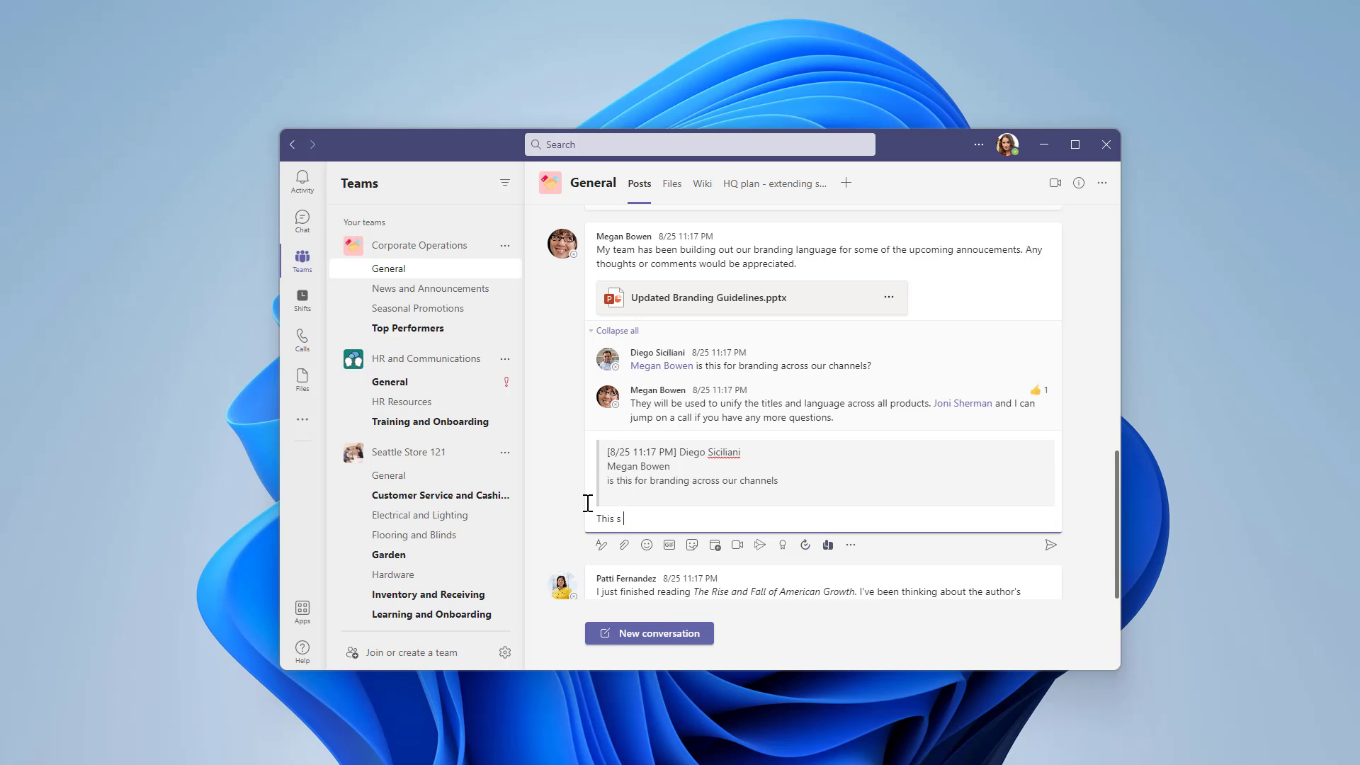